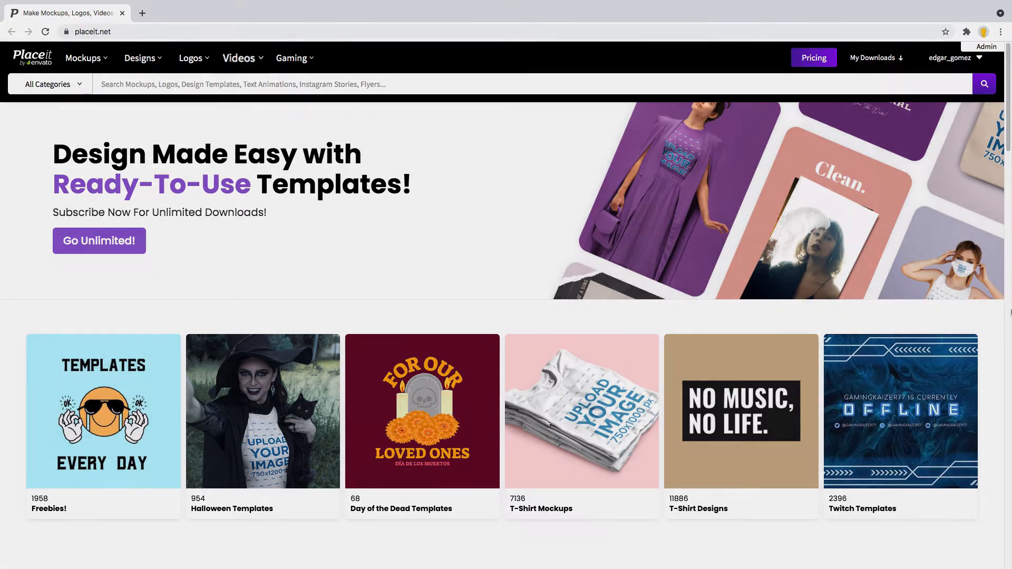
pyautogui.moveTo(239, 58)
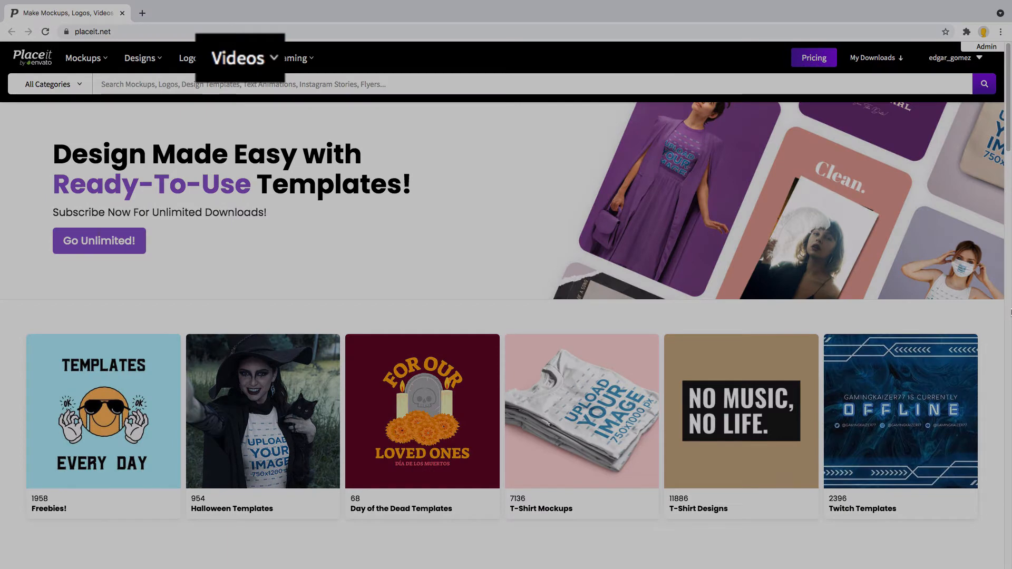
pyautogui.moveTo(851, 302)
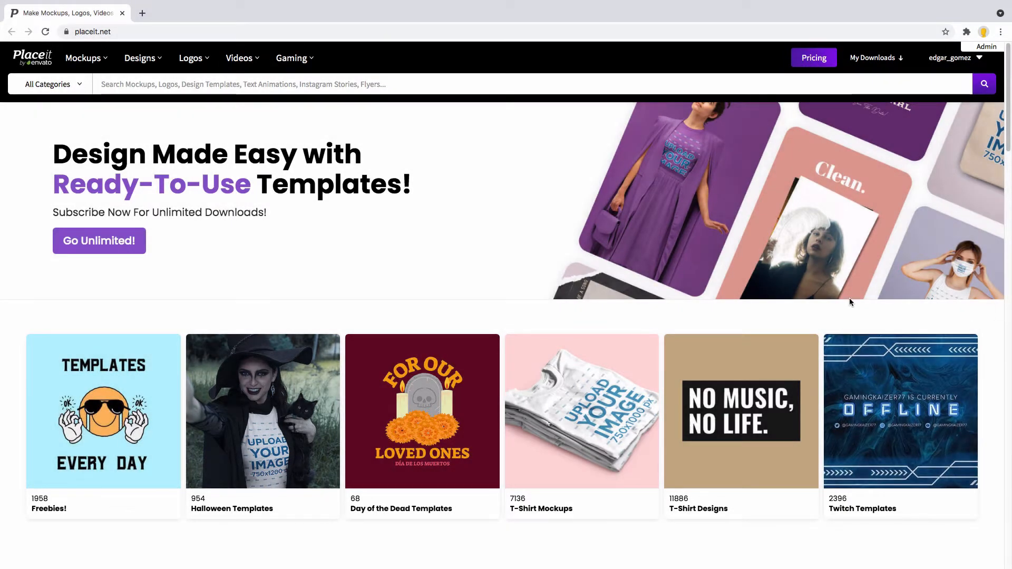
# - Show the Videos category menu listing Highlights, Gaming, Intros & Slideshows and Social Media
pyautogui.click(240, 58)
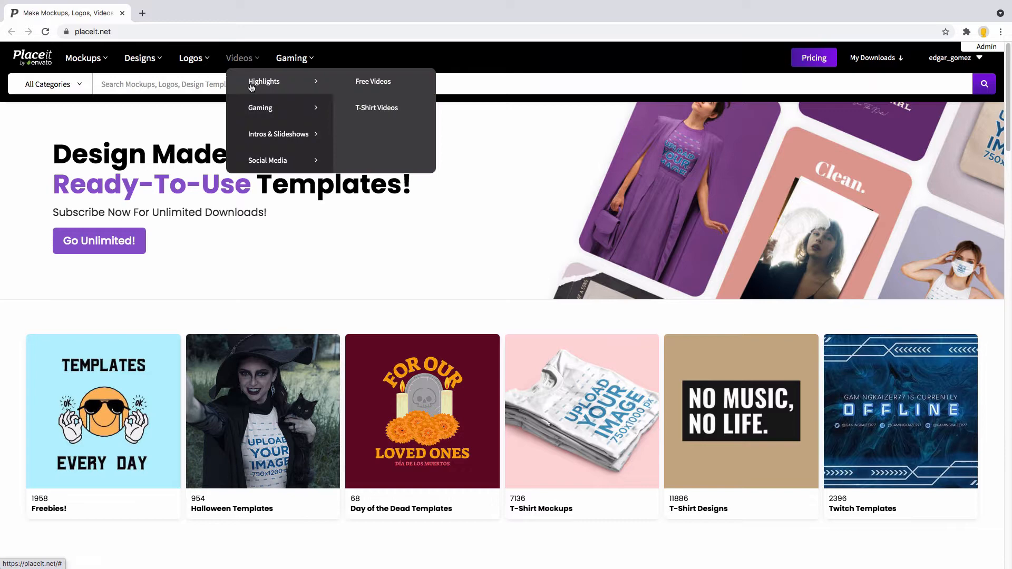
pyautogui.moveTo(278, 134)
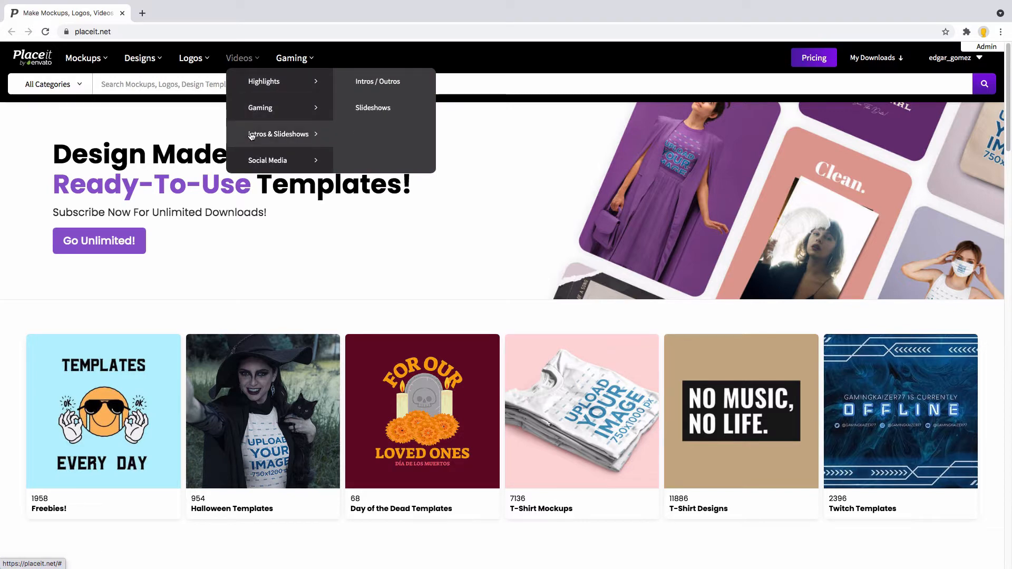
pyautogui.moveTo(266, 161)
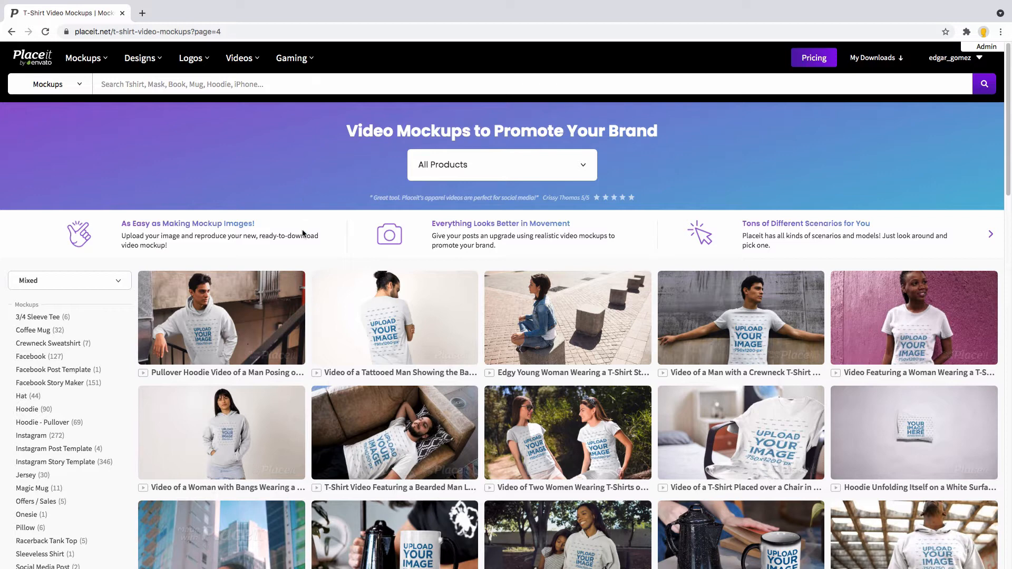
pyautogui.moveTo(515, 305)
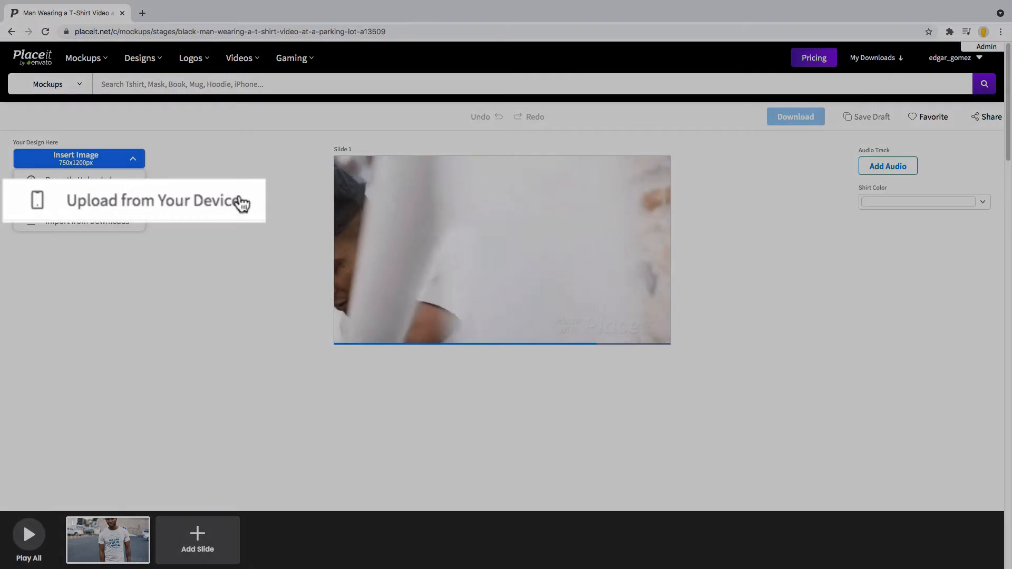
# - Upload the California PNG from Downloads and crop it onto the man's T-shirt
pyautogui.click(158, 200)
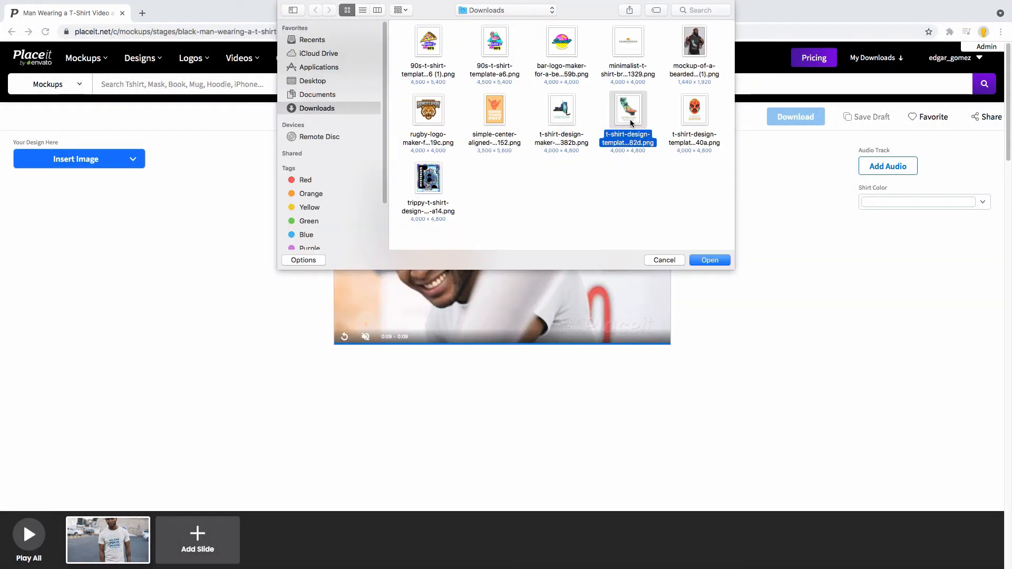
pyautogui.click(709, 260)
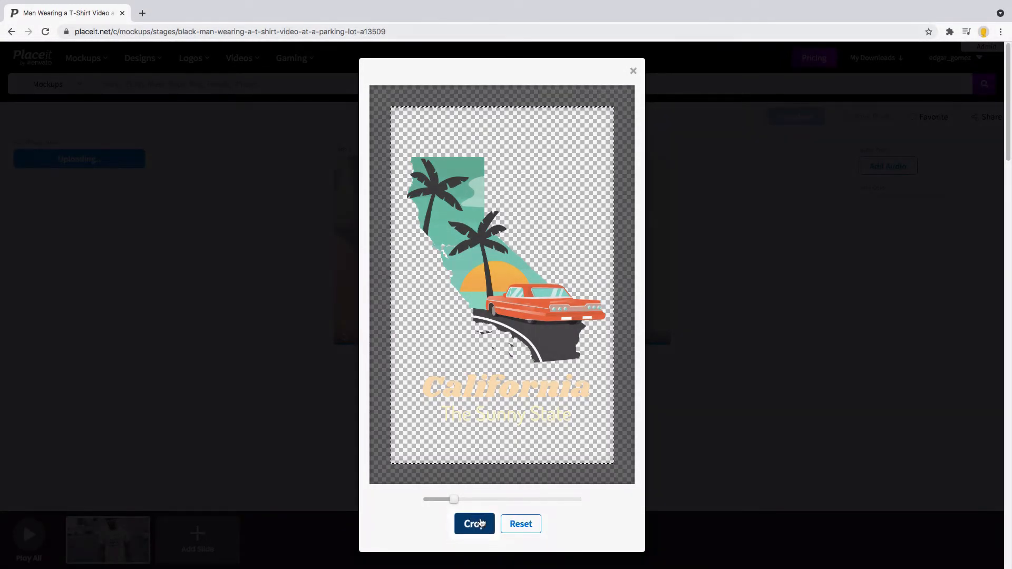
pyautogui.click(475, 524)
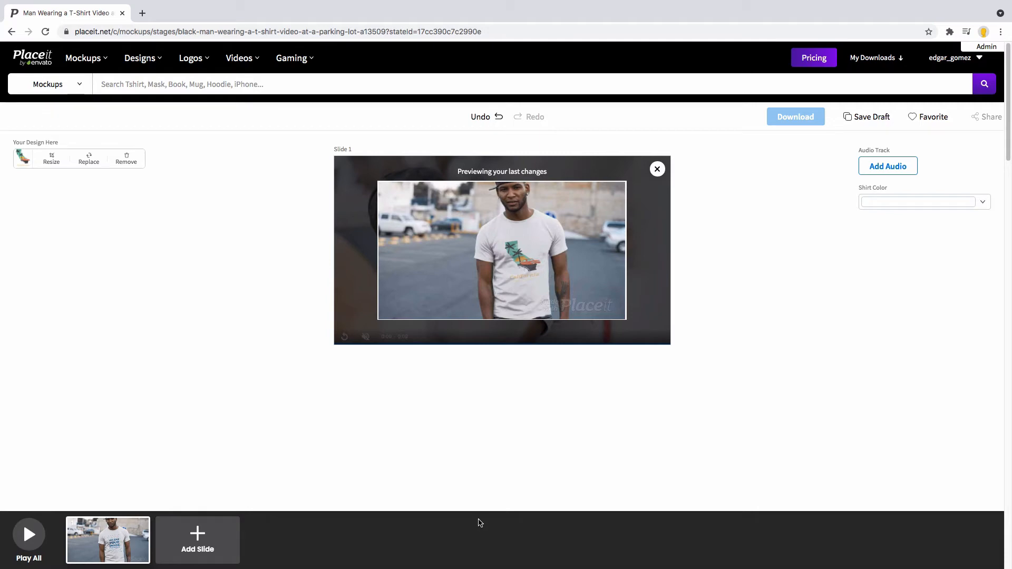
# - Show the shirt colour palette, keeping white selected for the T-shirt
pyautogui.click(983, 202)
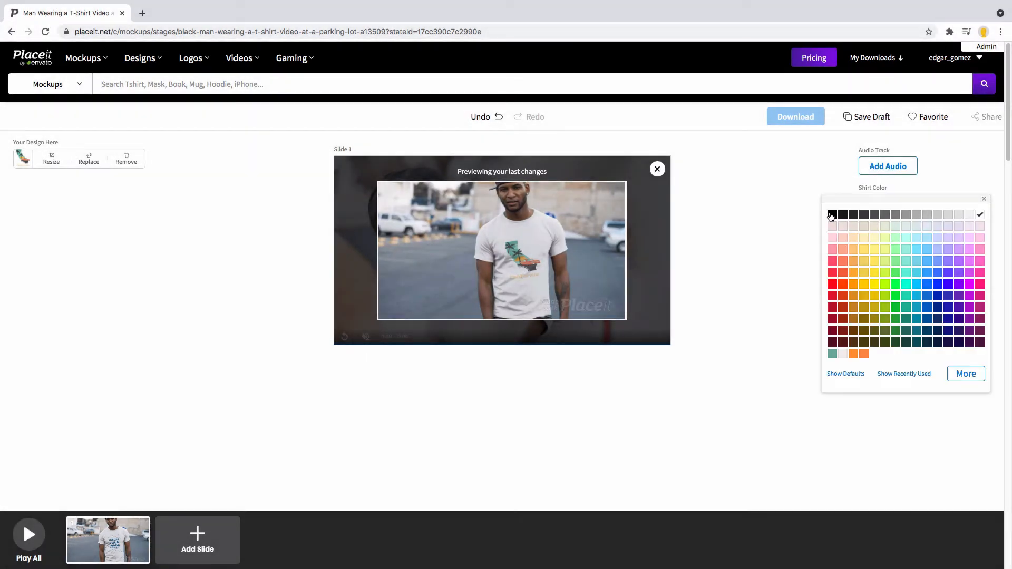
pyautogui.moveTo(833, 214)
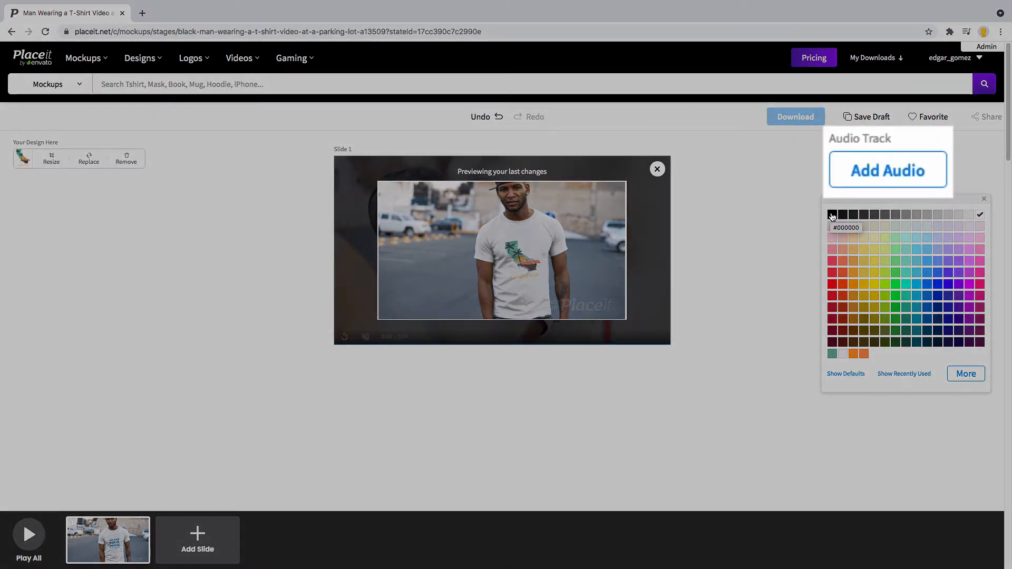
# - Add an audio track by browsing the Audio Library's tag list for a soundtrack
pyautogui.click(887, 170)
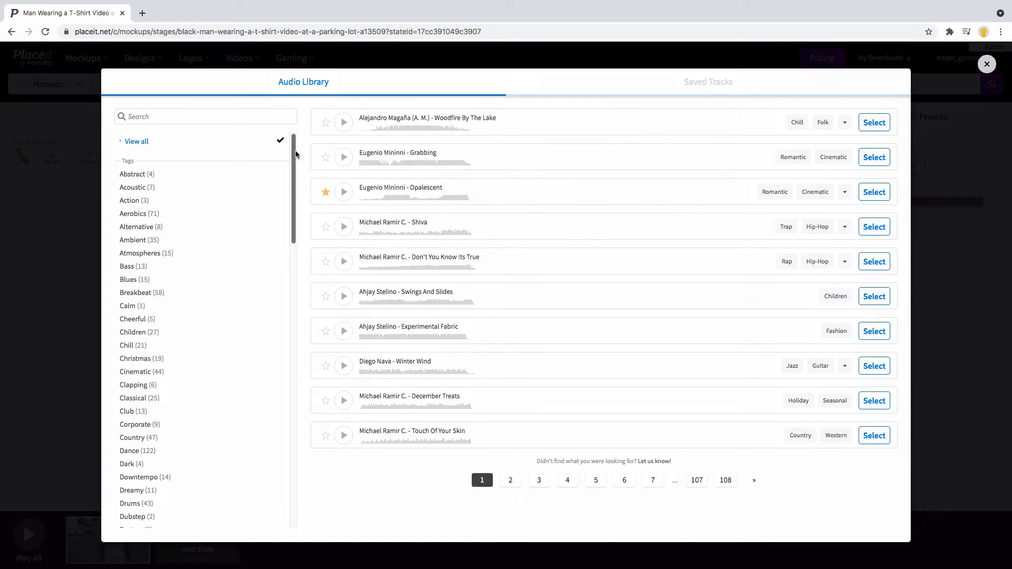
pyautogui.scroll(-3)
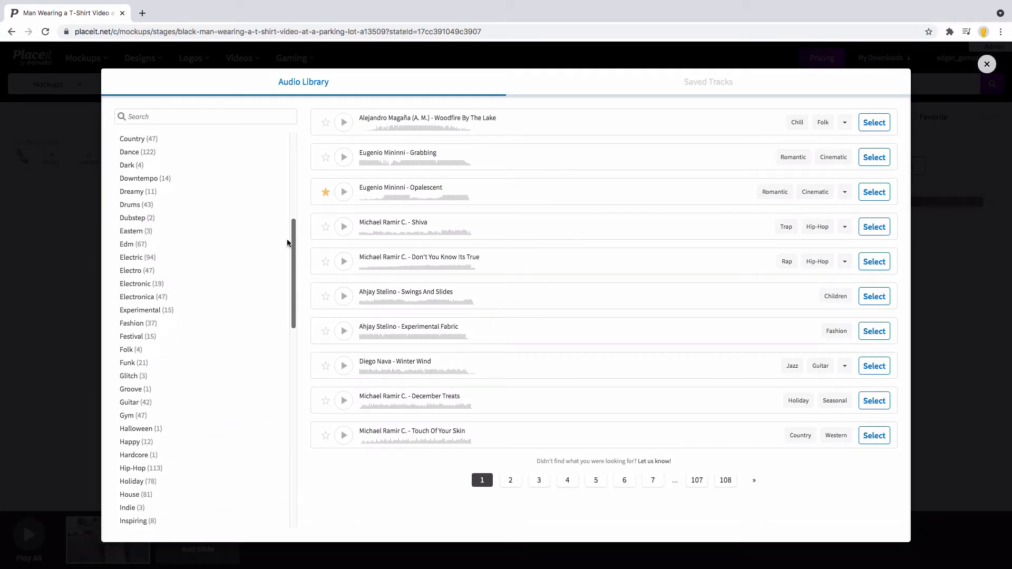
pyautogui.scroll(-3)
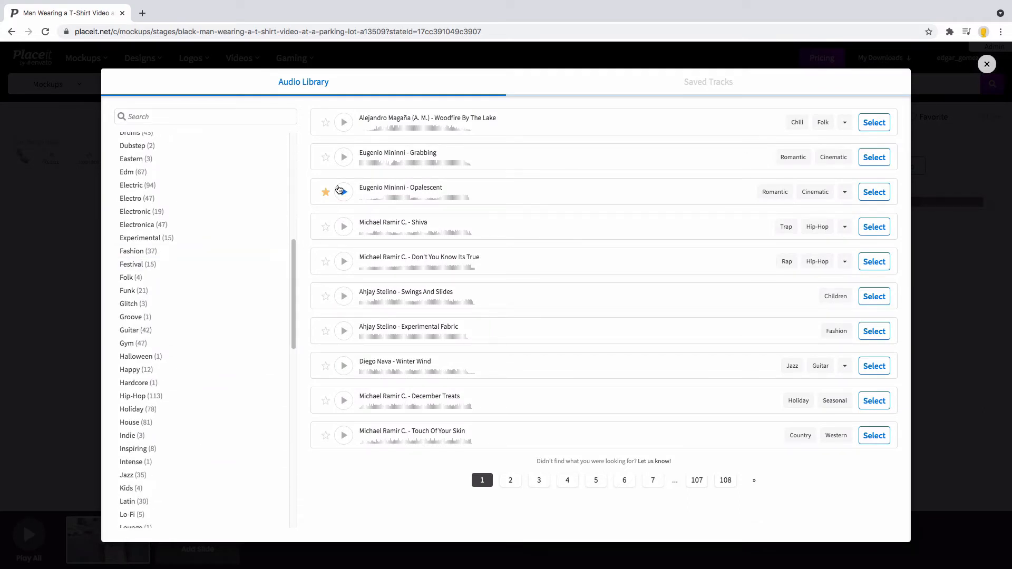